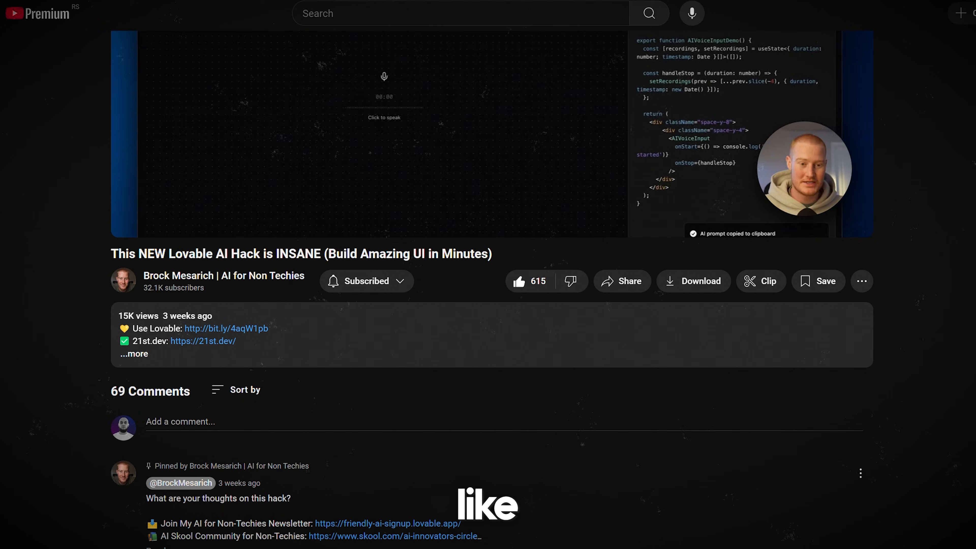
Try dark slate and medium gray swatches on the hero div's Fill, then move to a custom colour.
scroll("down", 3)
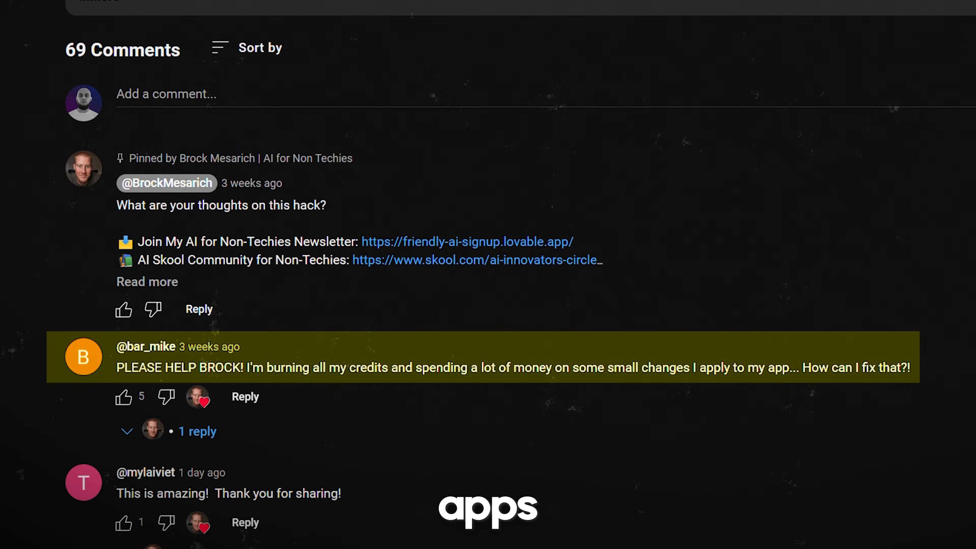
left_click(197, 432)
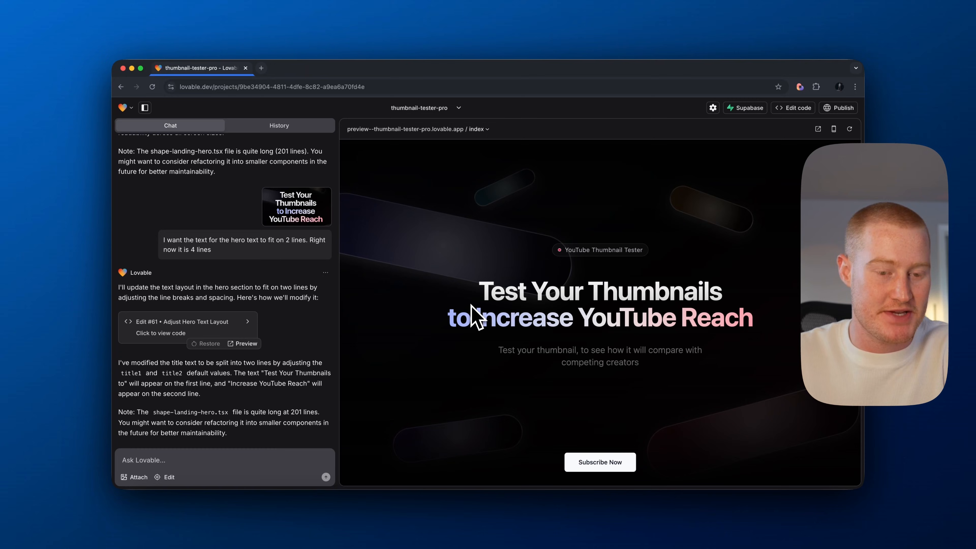
mouse_move(355, 268)
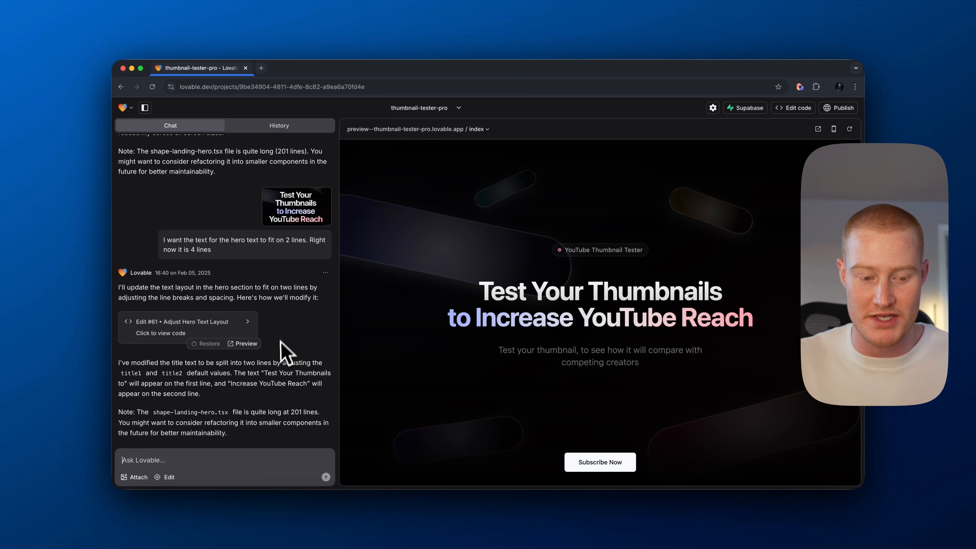
mouse_move(280, 376)
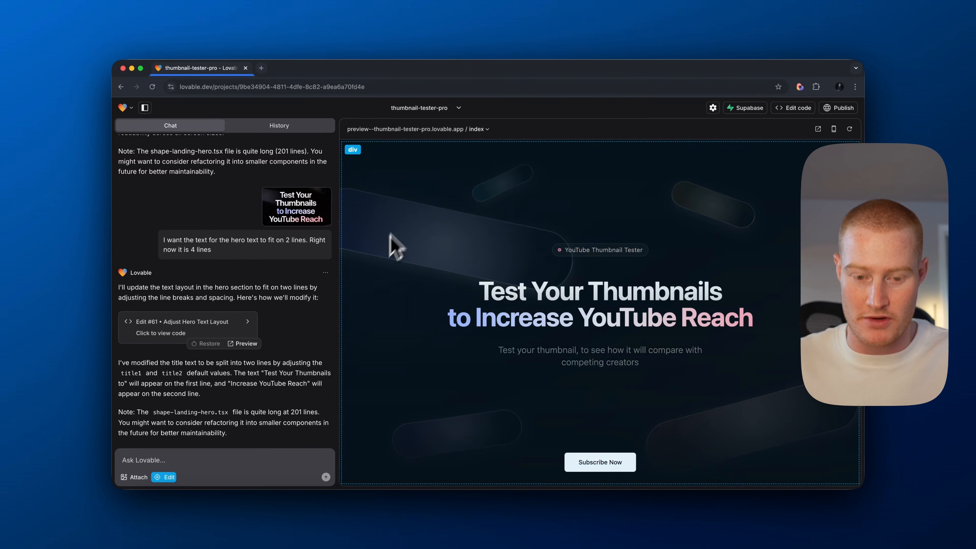
mouse_move(405, 174)
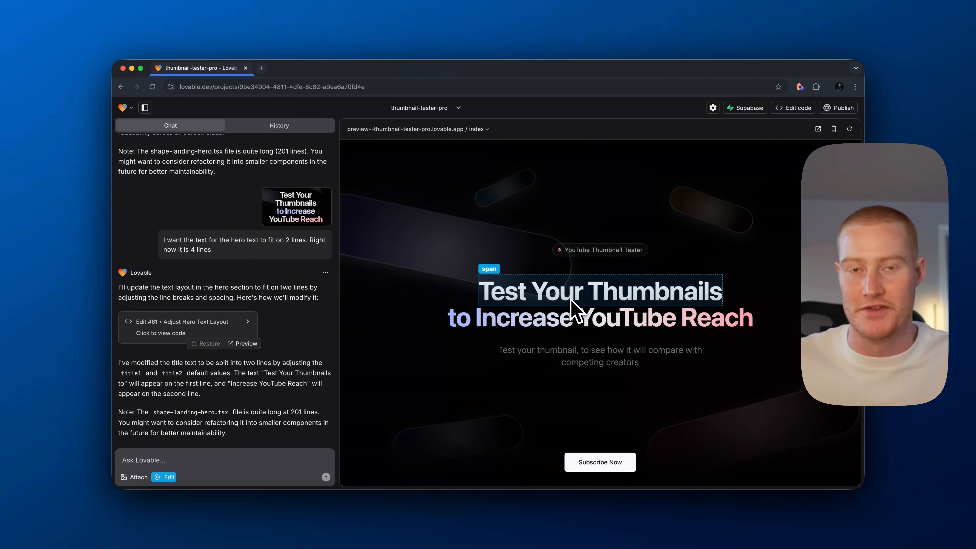
mouse_move(564, 319)
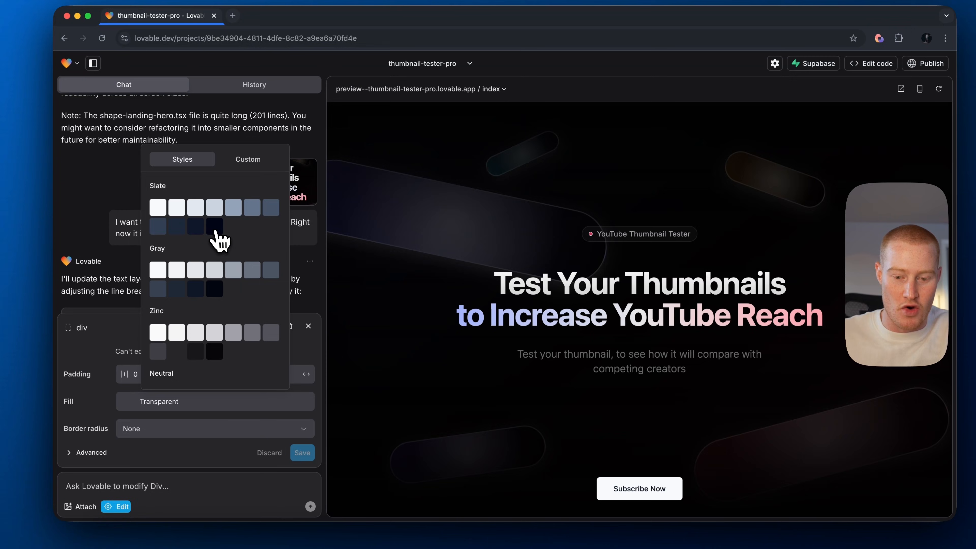
left_click(213, 208)
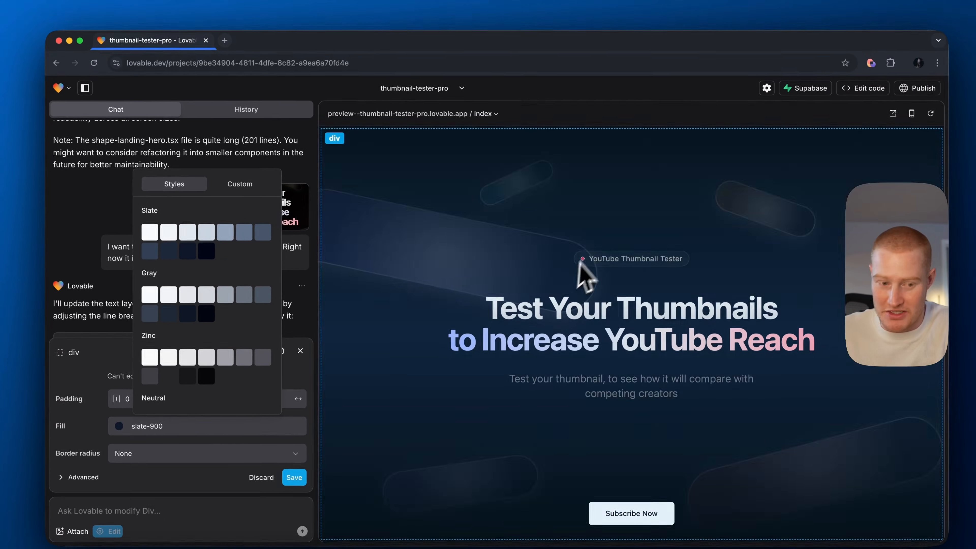
left_click(239, 184)
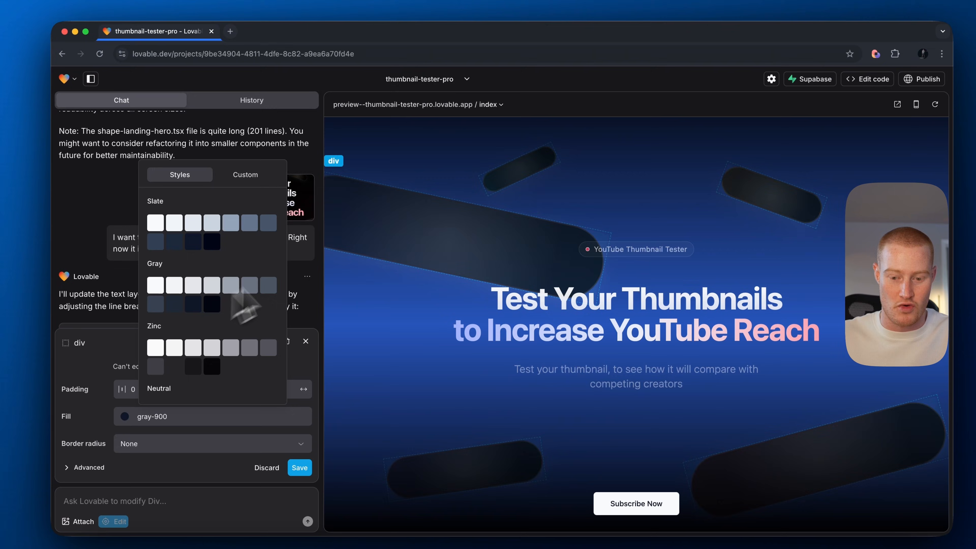
left_click(249, 222)
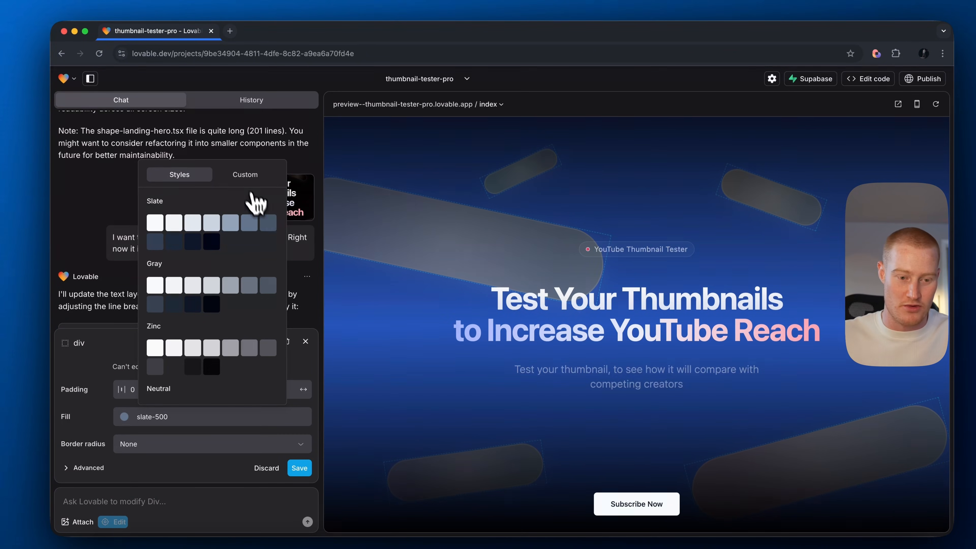
left_click(245, 174)
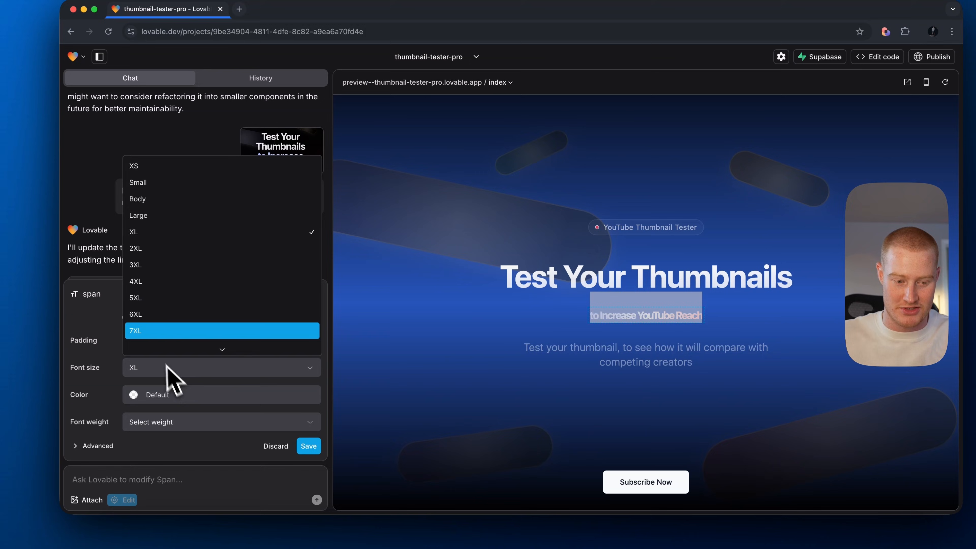
Pick a new Font size for the 'to Increase YouTube Reach' title line.
left_click(136, 330)
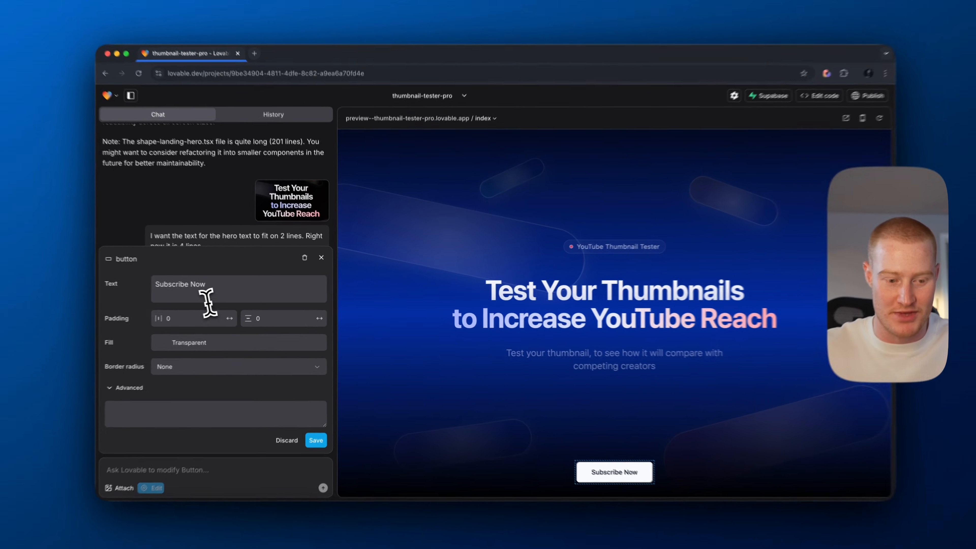
Set the hero button text to 'Login' and choose a new colour for the YouTube Thumbnail Tester badge.
type("logi")
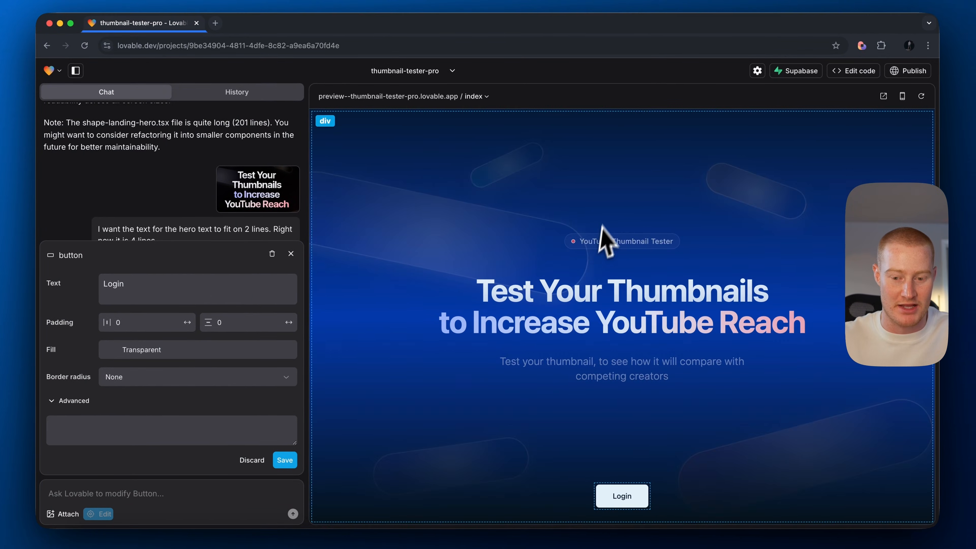
left_click(621, 241)
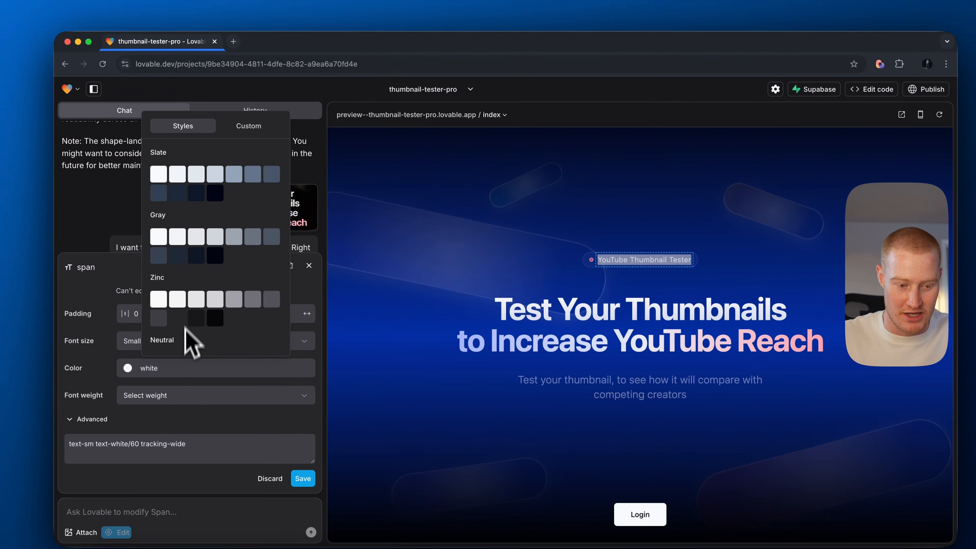
left_click(214, 174)
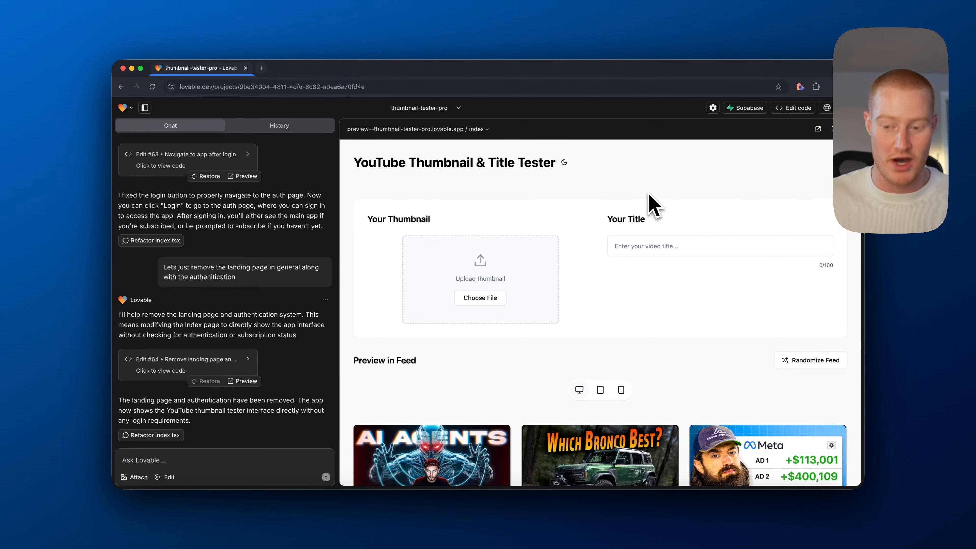
Upload a thumbnail and enter the title 'This AI Creates Content for Me' in the tester.
scroll("down", 3)
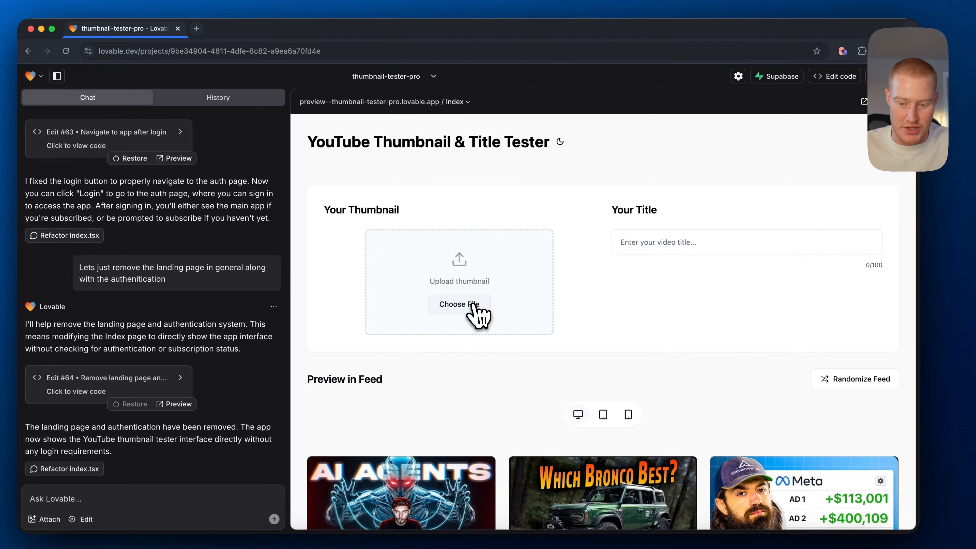
left_click(458, 305)
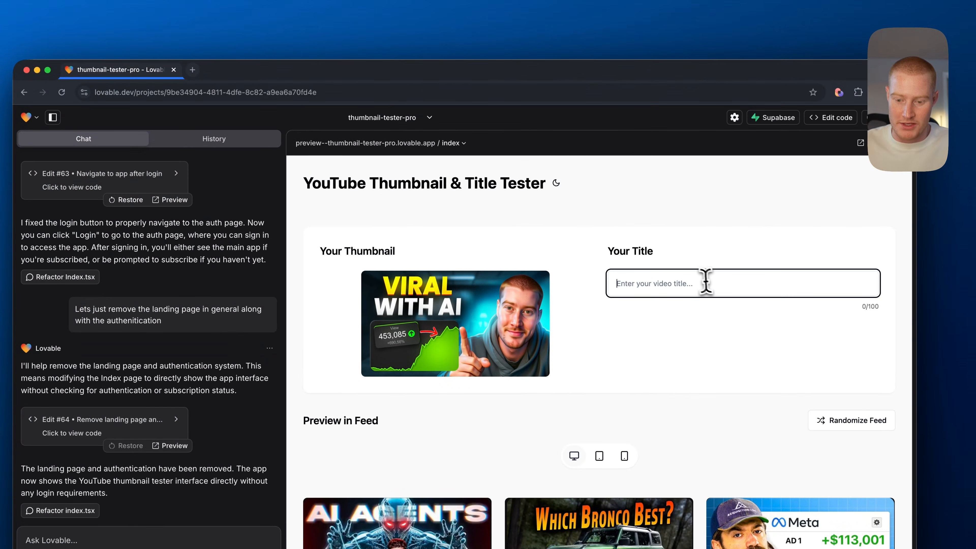
type("This AI")
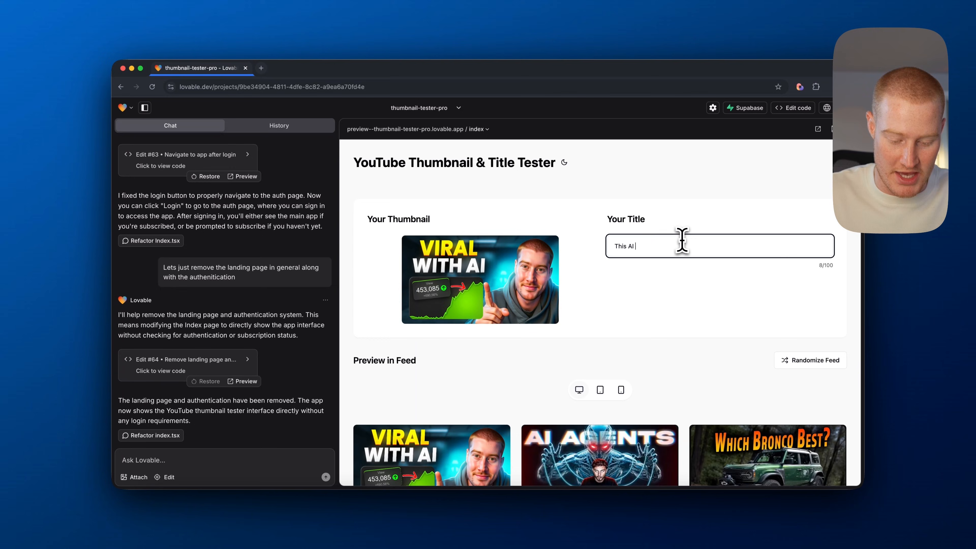
type("Creates Content")
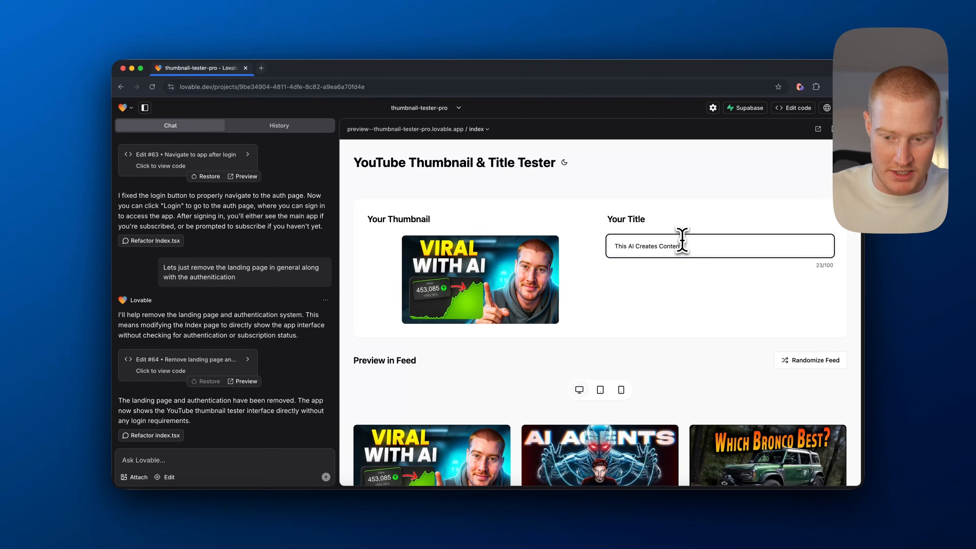
type("for Me")
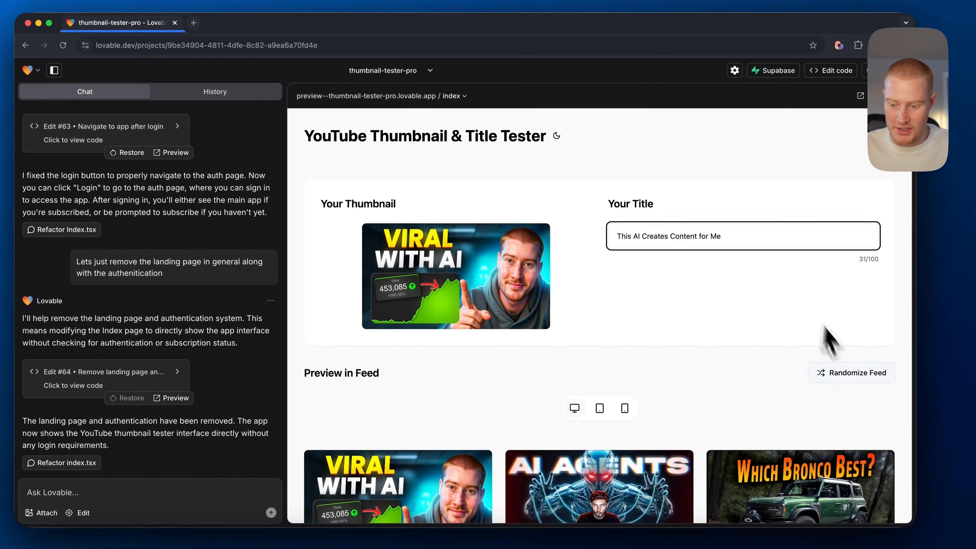
scroll("down", 3)
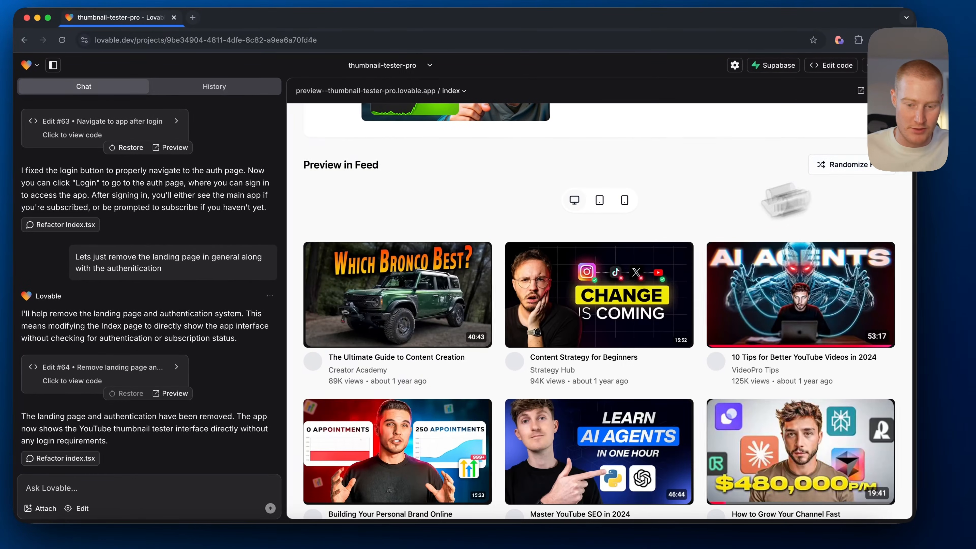
scroll("down", 3)
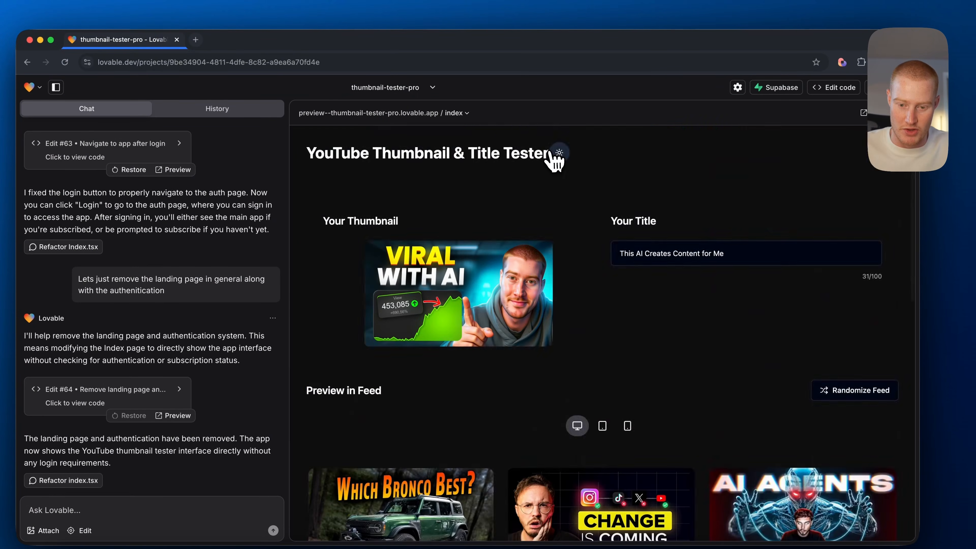
Switch the preview to light theme and make the main h1 Extrabold at 6XL.
left_click(558, 153)
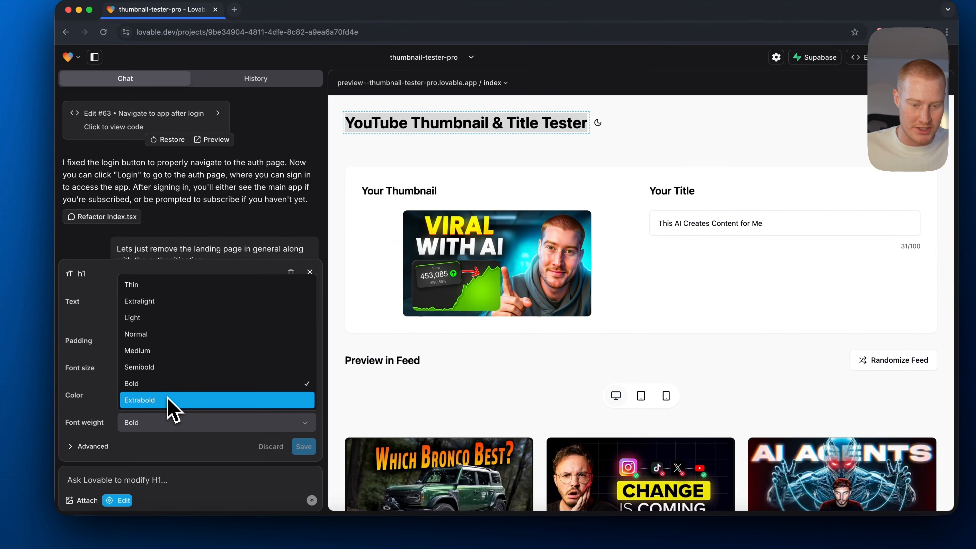
left_click(141, 400)
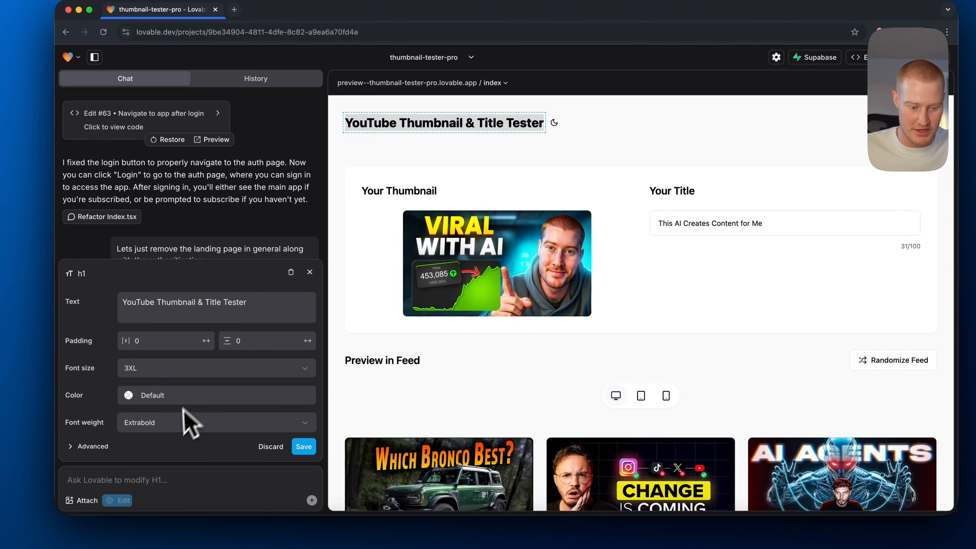
left_click(216, 368)
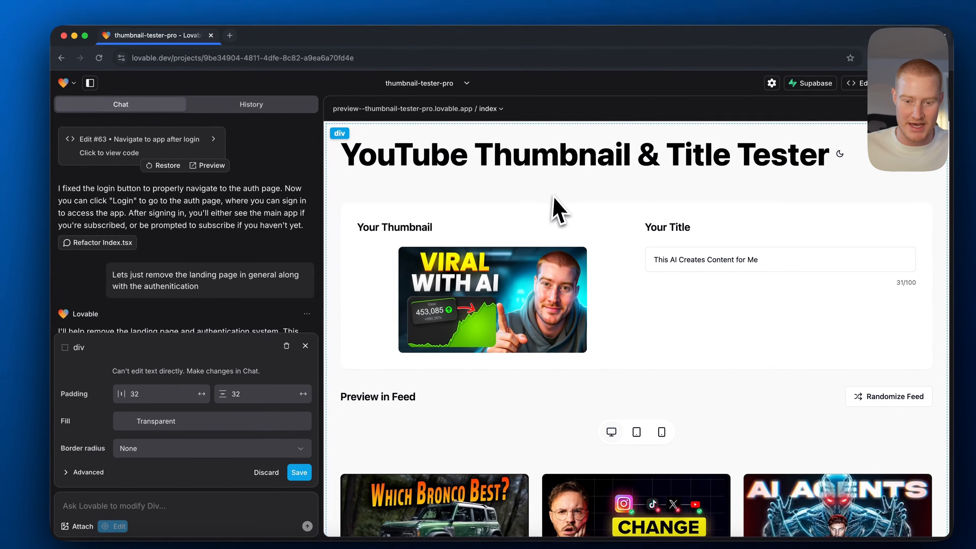
left_click(585, 154)
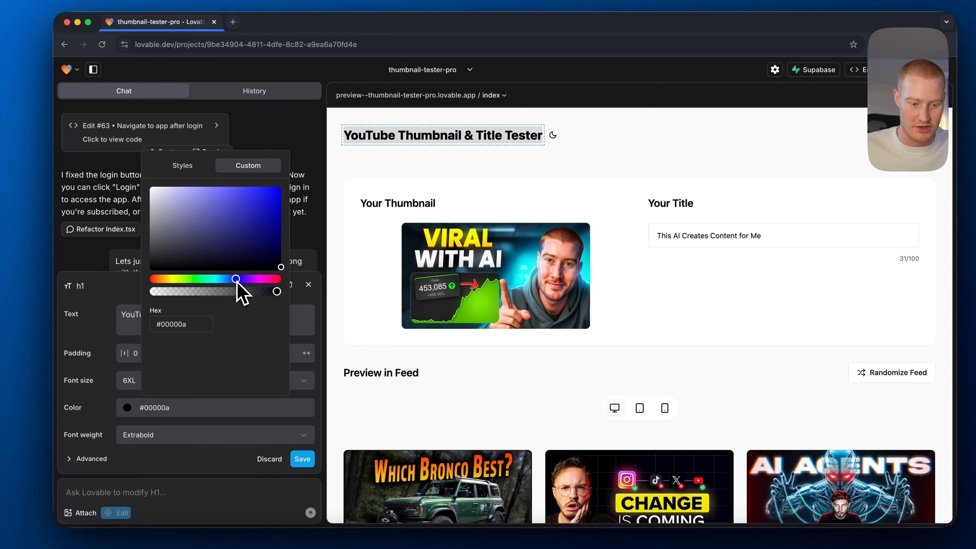
Drag the title colour's hue and shade until the heading is red.
left_click_drag(235, 279, 219, 280)
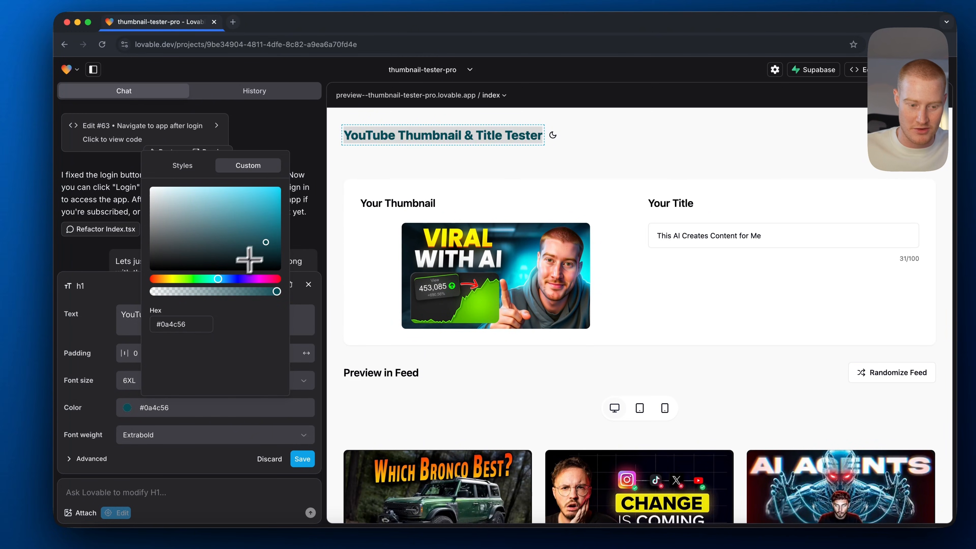
left_click_drag(219, 279, 249, 279)
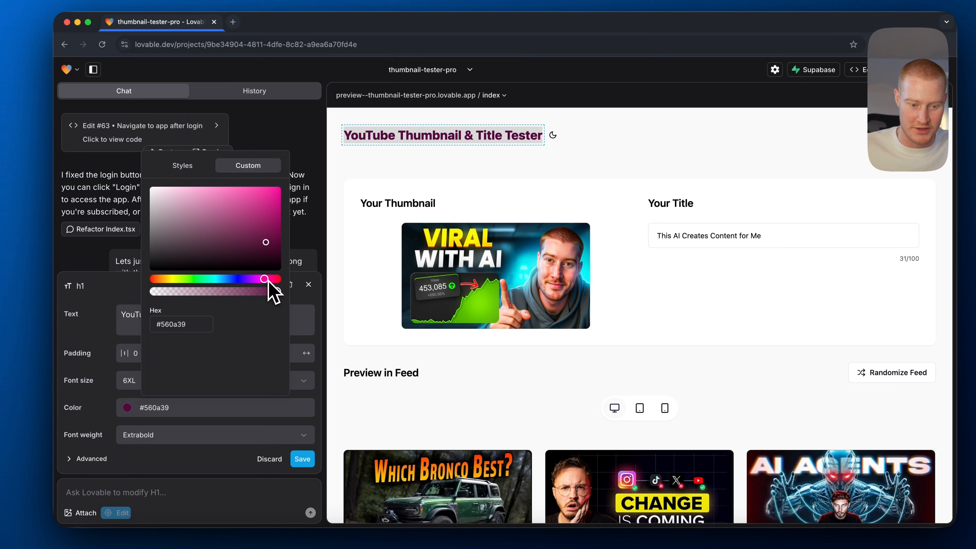
left_click_drag(265, 279, 275, 279)
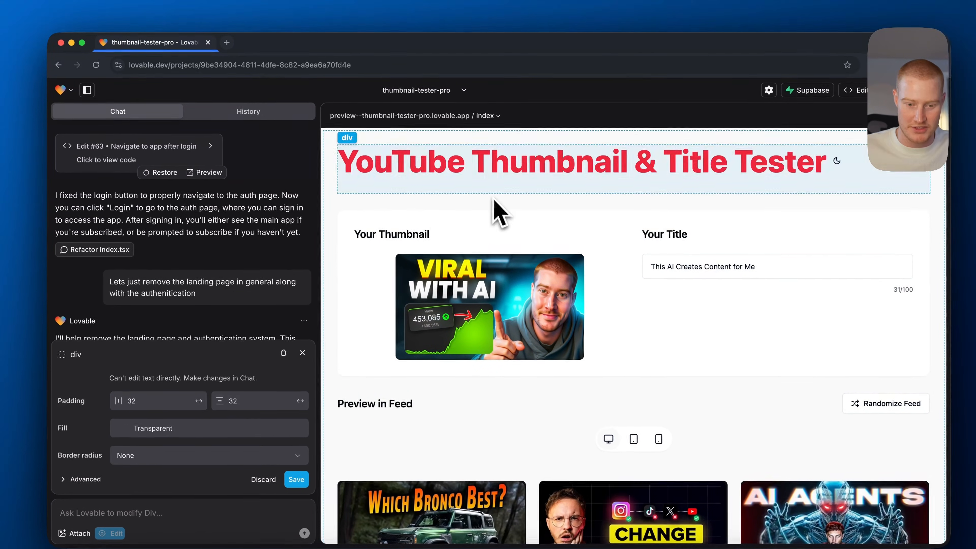
left_click(391, 236)
type(" to Test")
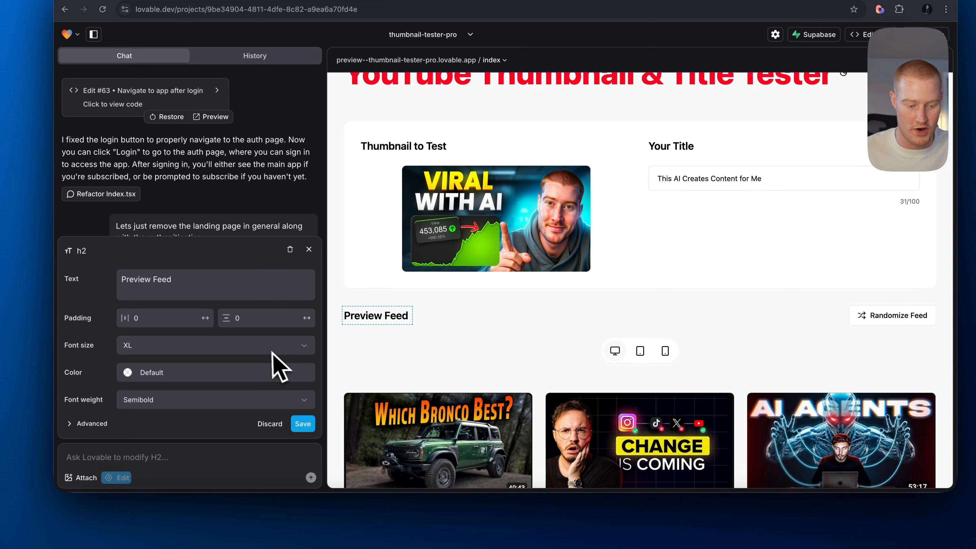
Try light and medium weights on the Preview Feed heading, settling on Bold.
left_click(215, 400)
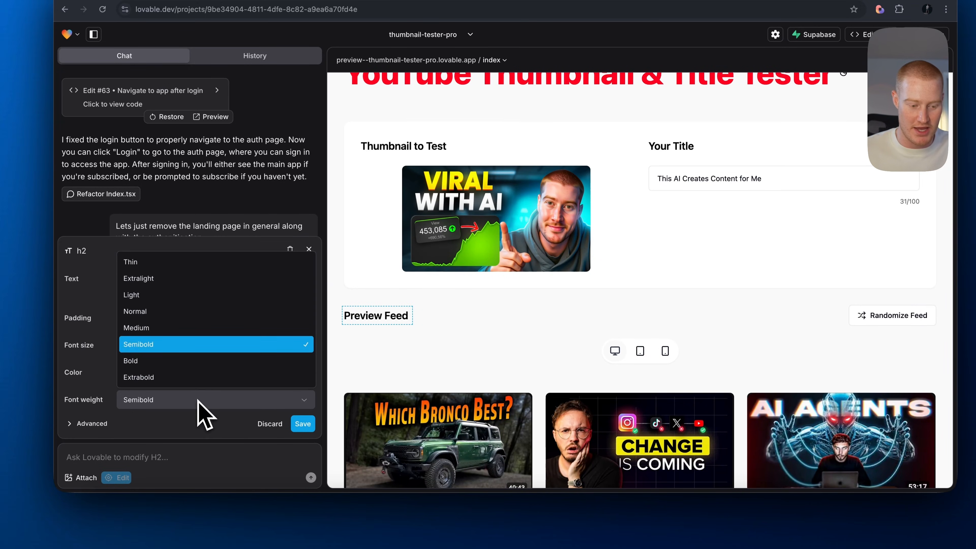
left_click(138, 278)
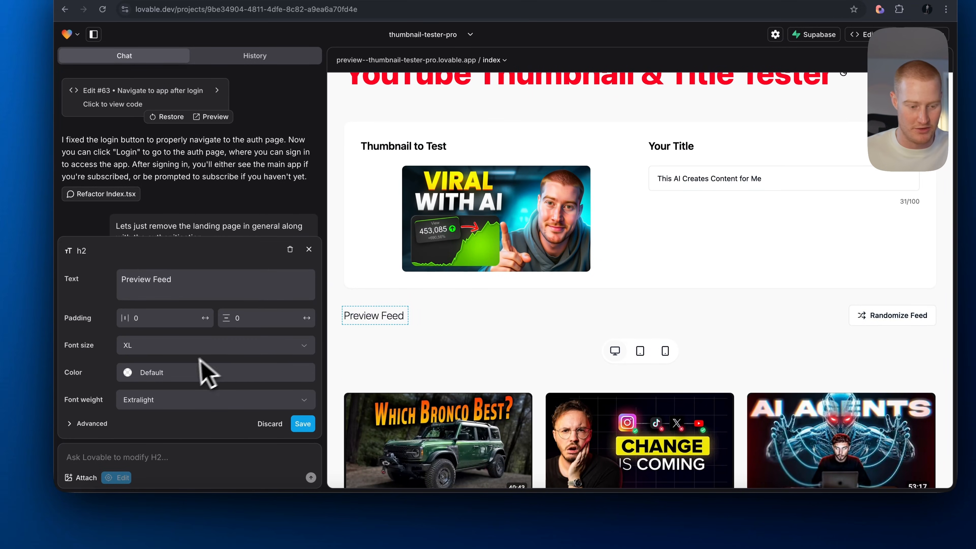
left_click(214, 400)
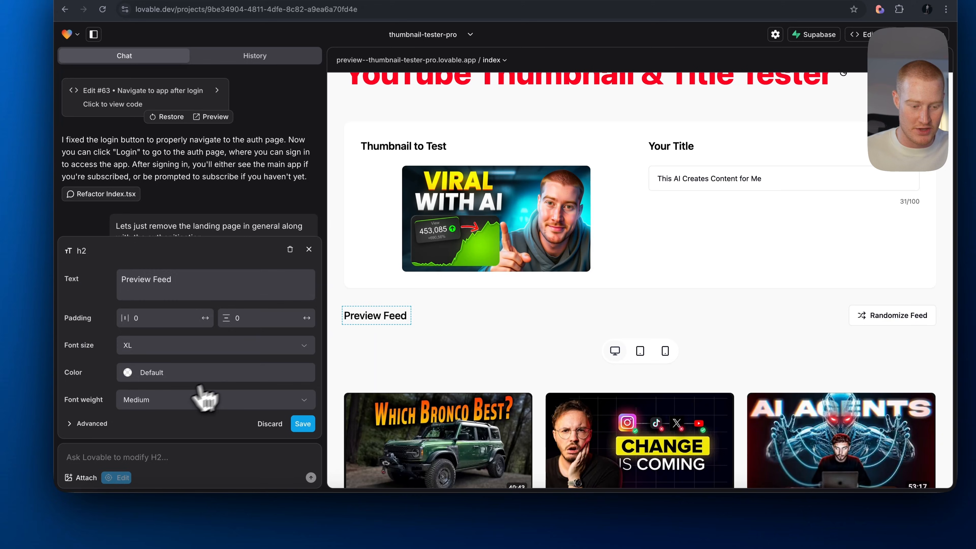
left_click(215, 399)
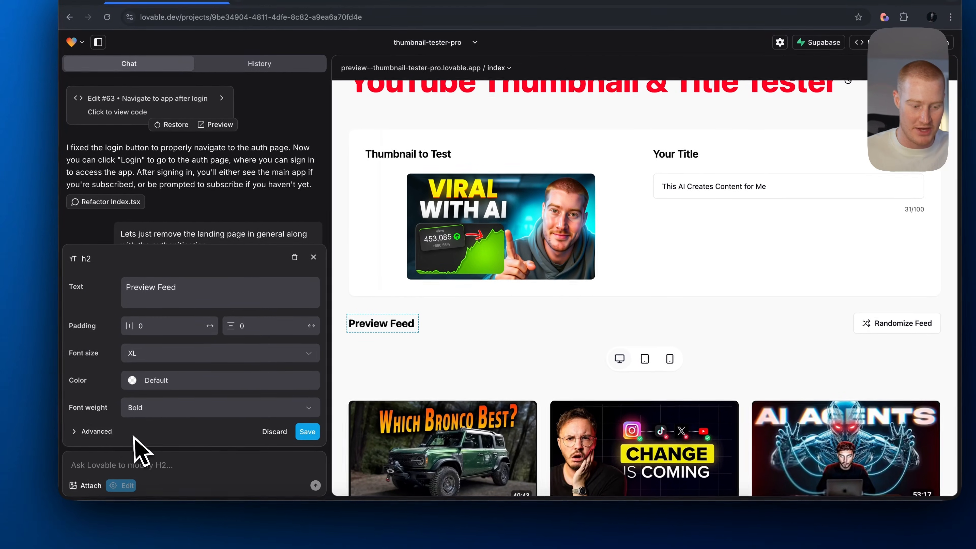
left_click(95, 430)
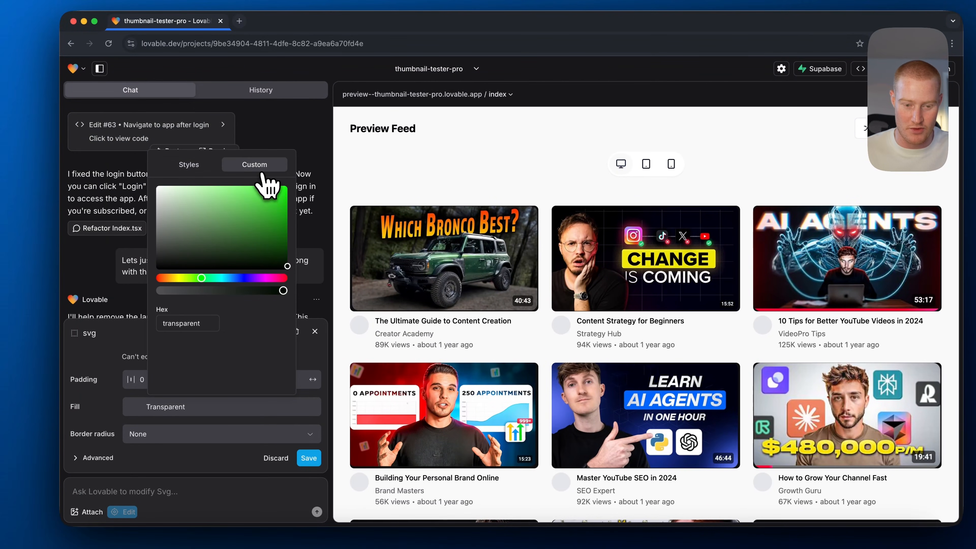
Open a custom colour for the icon fill, then save the heading and title style changes.
left_click(153, 257)
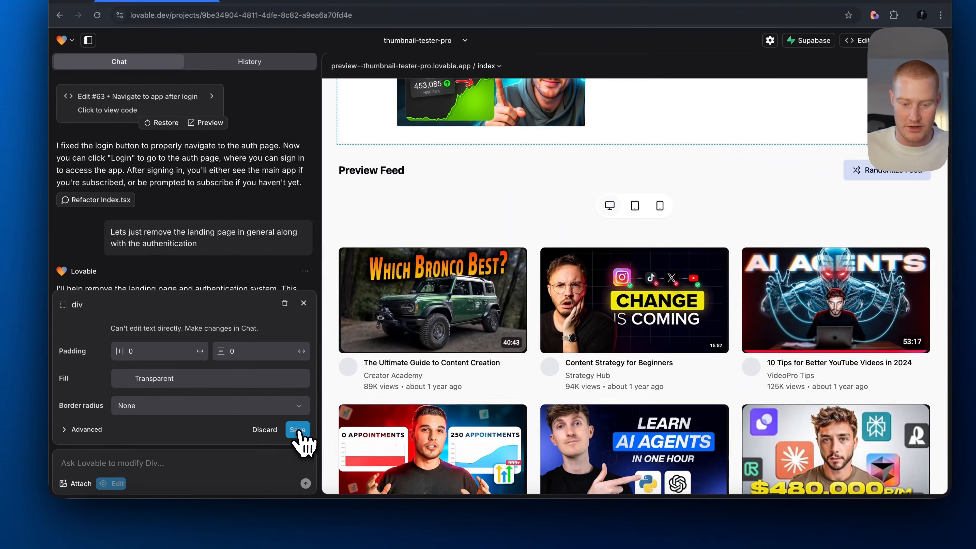
left_click(297, 430)
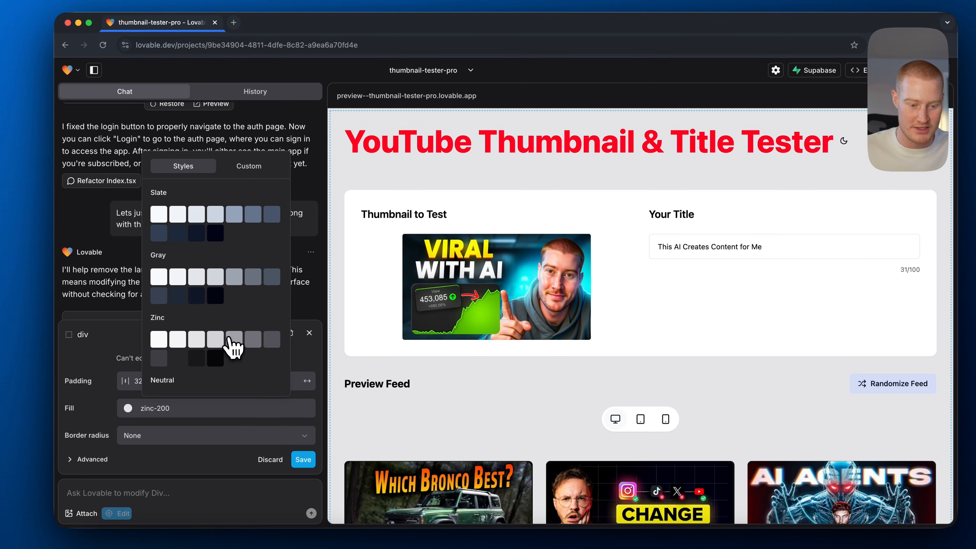
Fill the page div with zinc-300 gray, check the h1, and save the change.
left_click(197, 339)
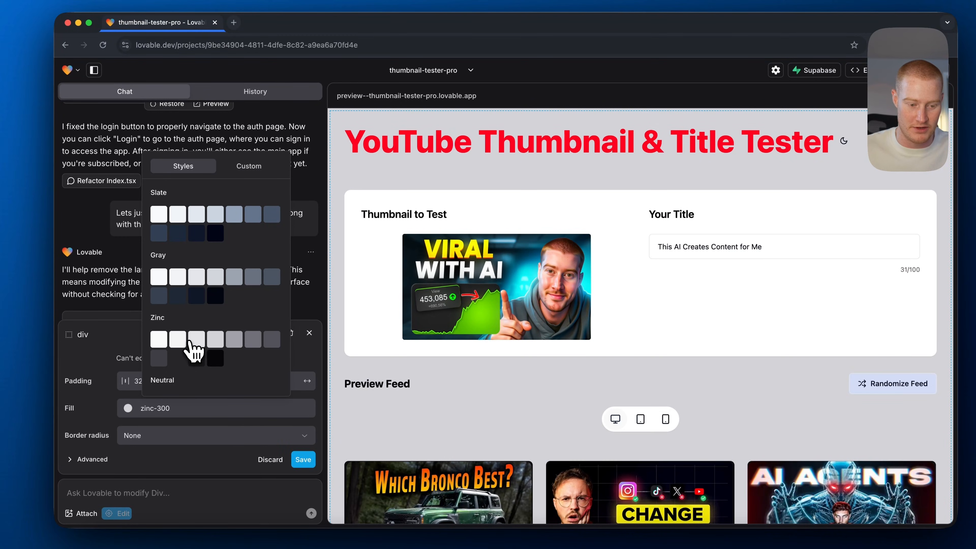
left_click(214, 358)
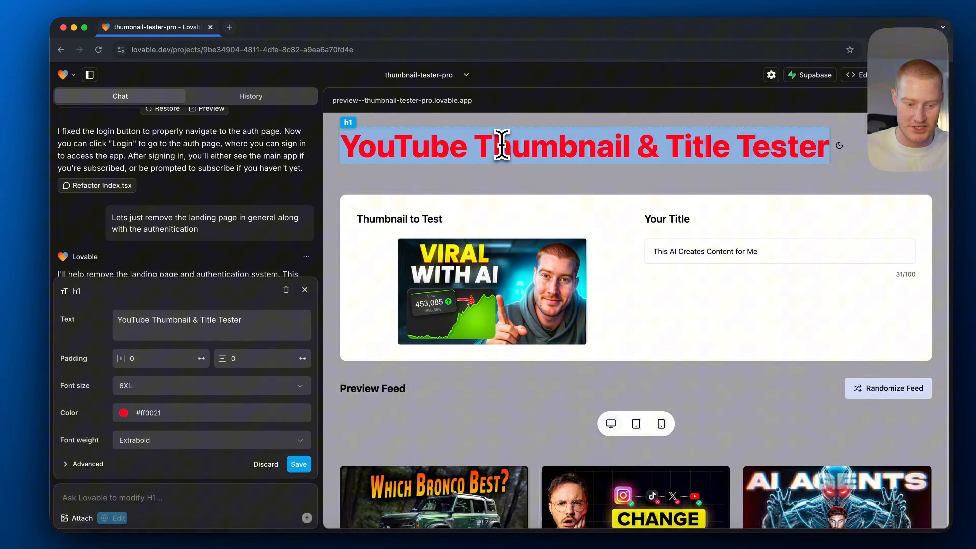
left_click(133, 413)
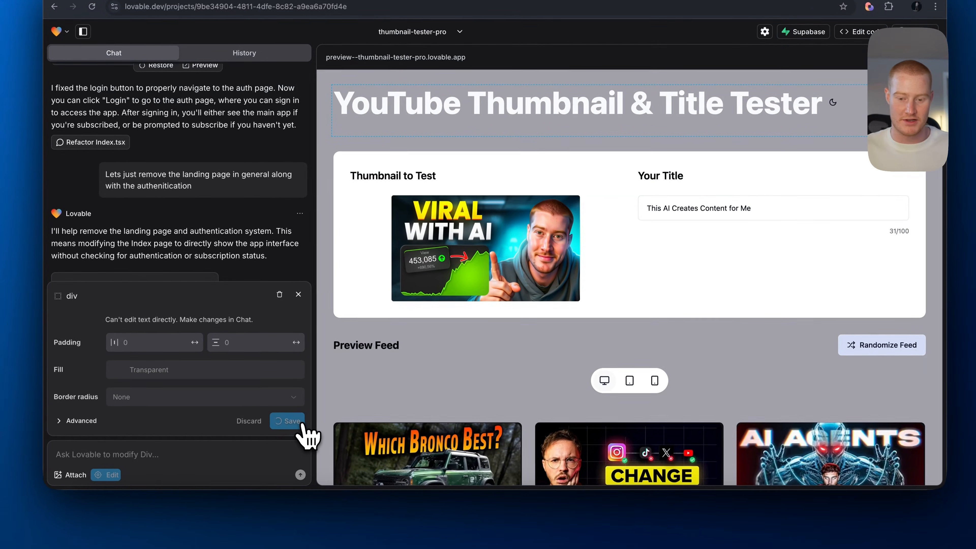
left_click(290, 421)
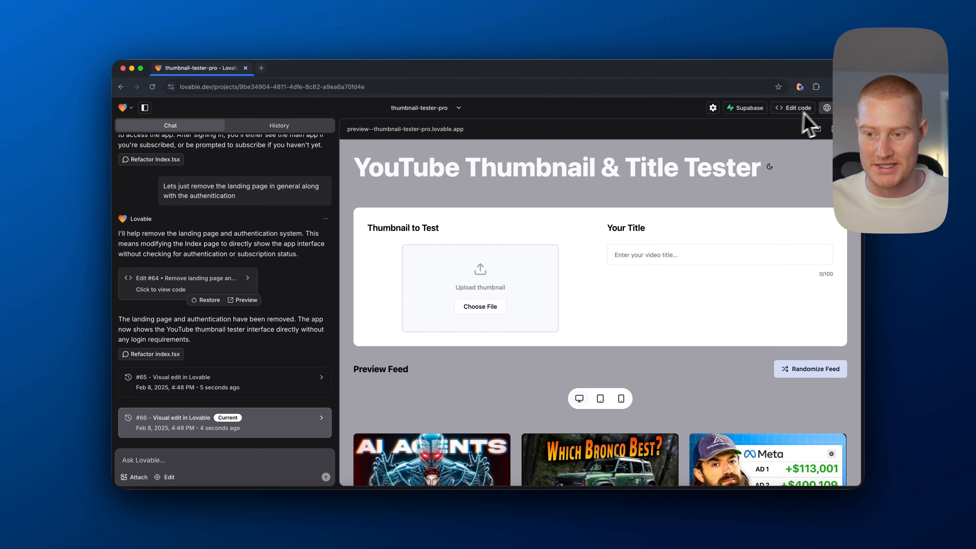
mouse_move(399, 249)
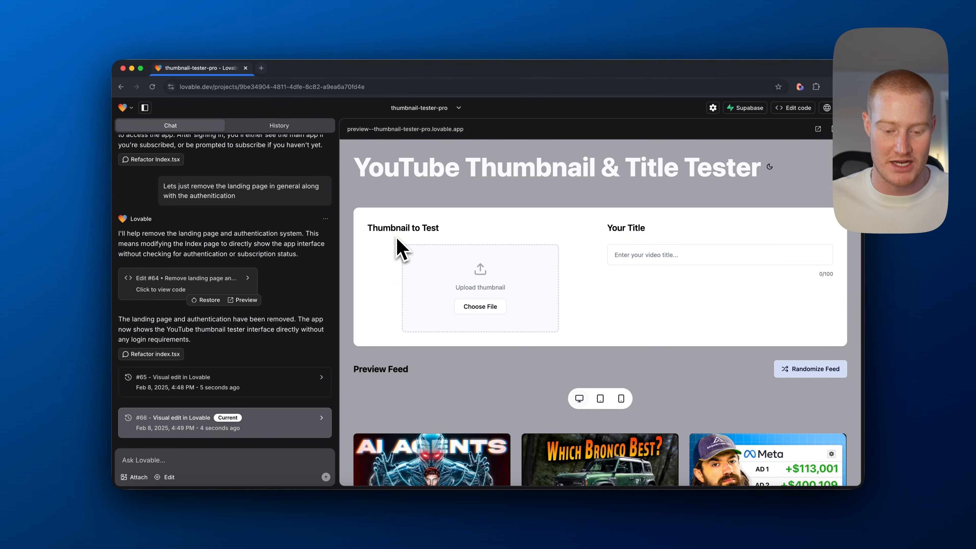